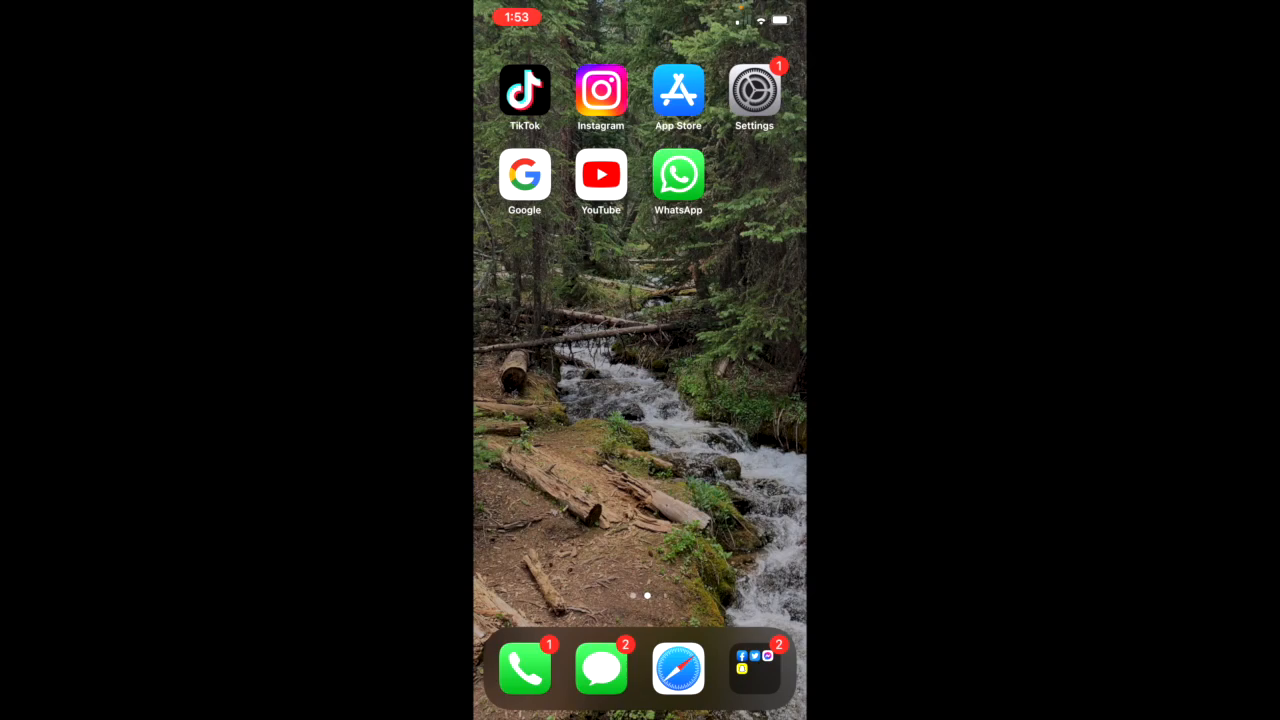
# Step: Launch the Google app from the iOS Home Screen icon
pyautogui.click(524, 172)
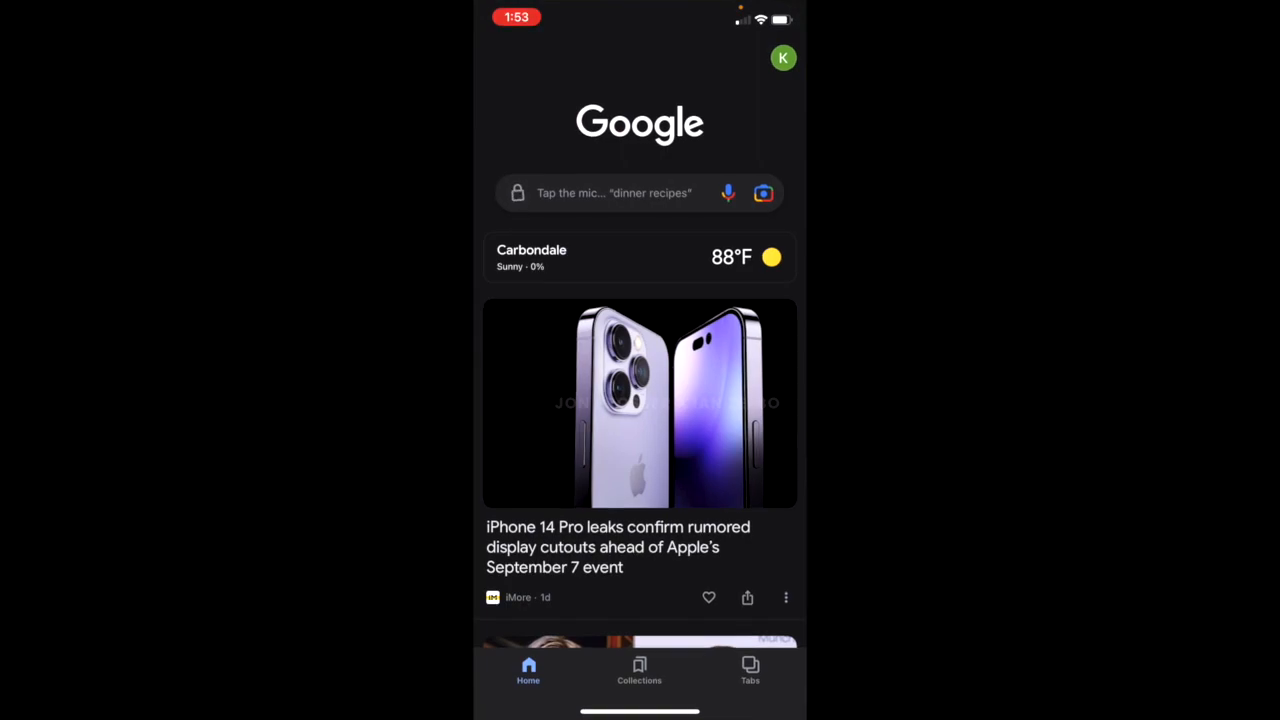
# Step: Bring up the account menu from the profile avatar in the top-right corner
pyautogui.click(784, 56)
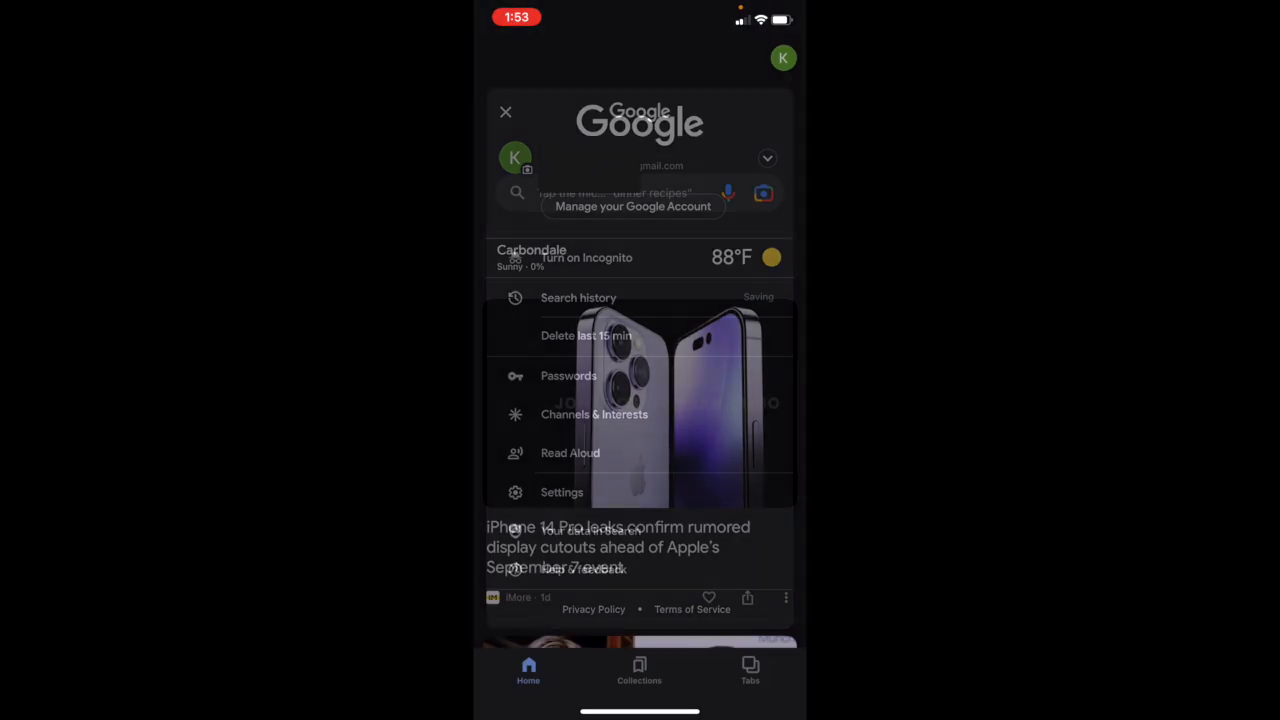
# Step: Go to Manage your Google Account, Data & privacy, down to 'Download or delete your data'
pyautogui.click(632, 206)
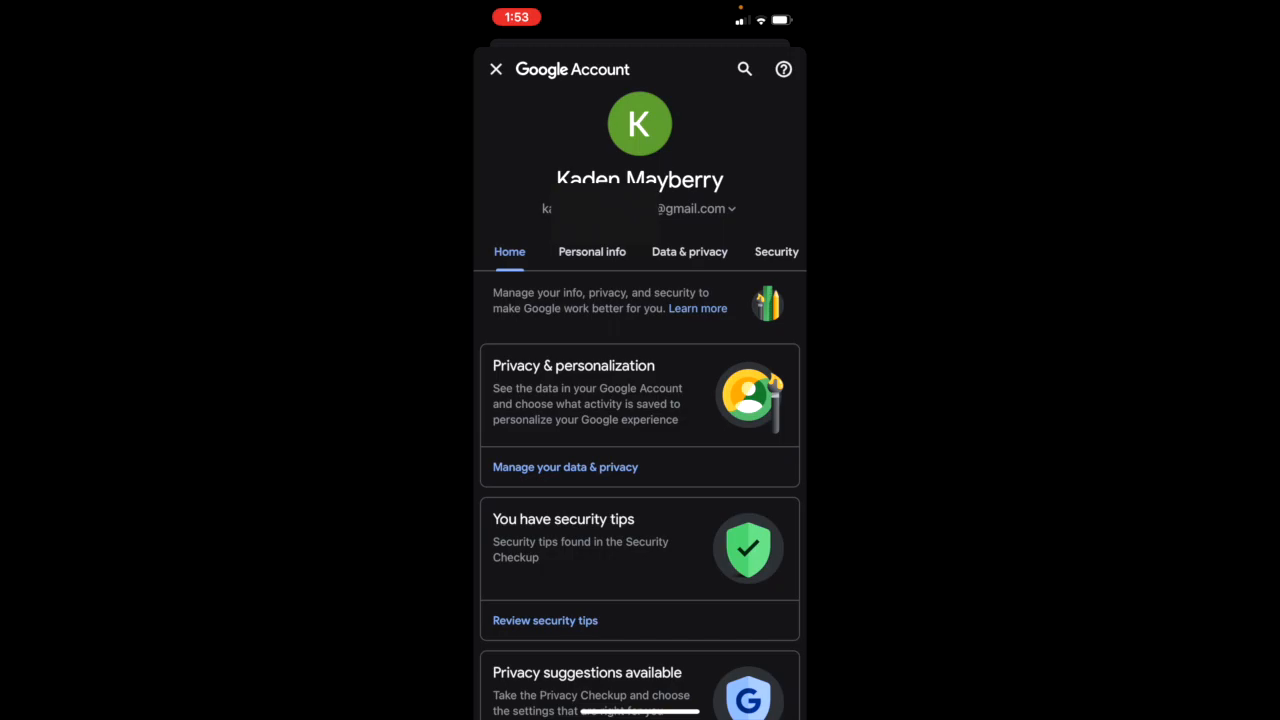
pyautogui.click(688, 252)
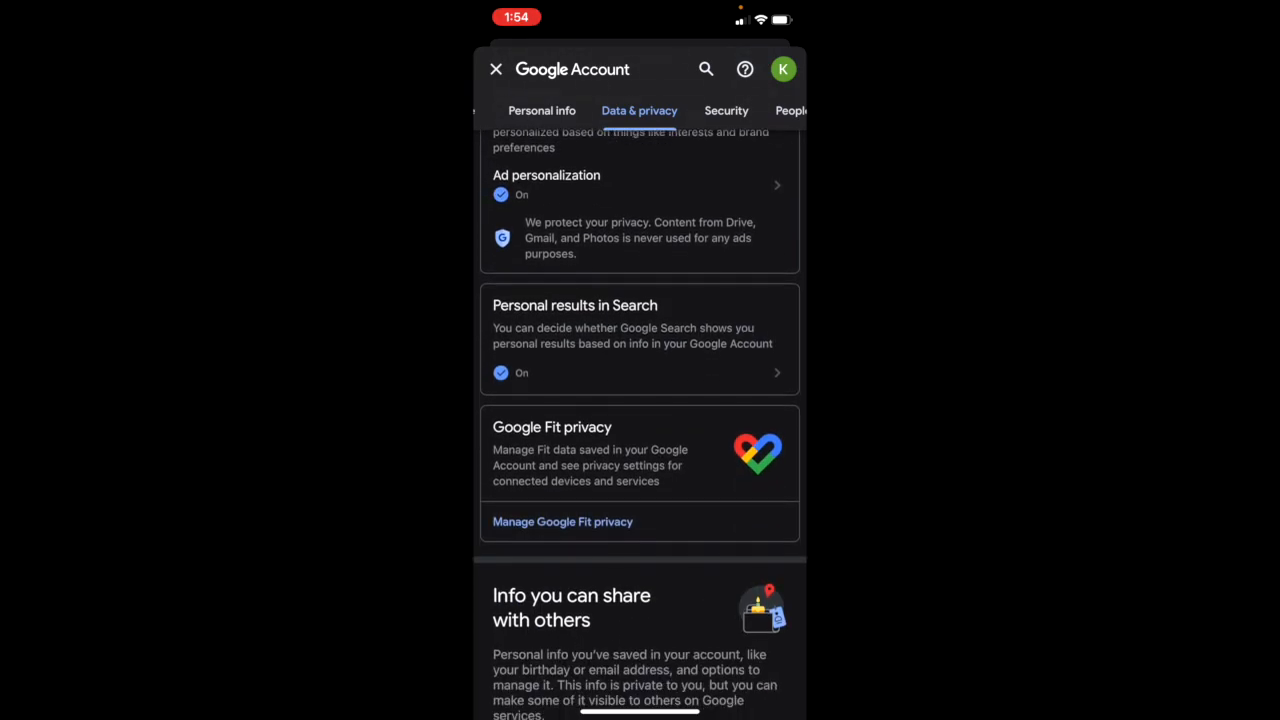
pyautogui.scroll(-3)
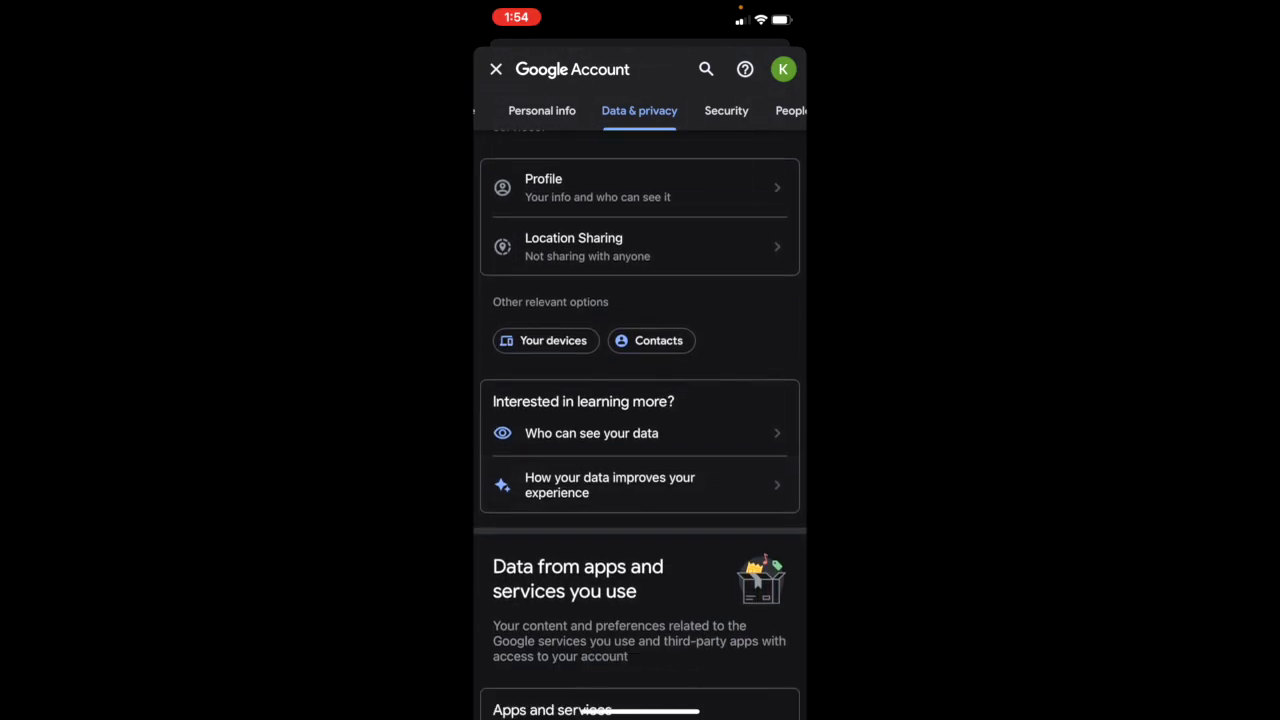
pyautogui.scroll(-3)
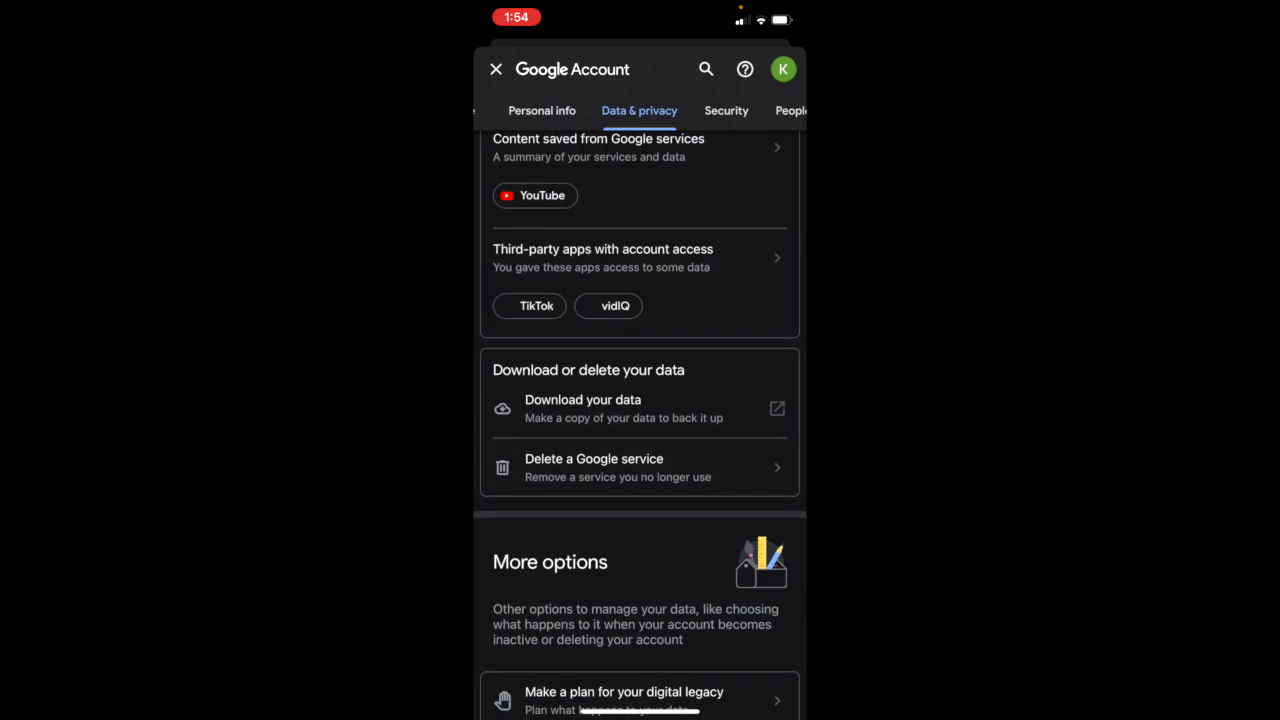